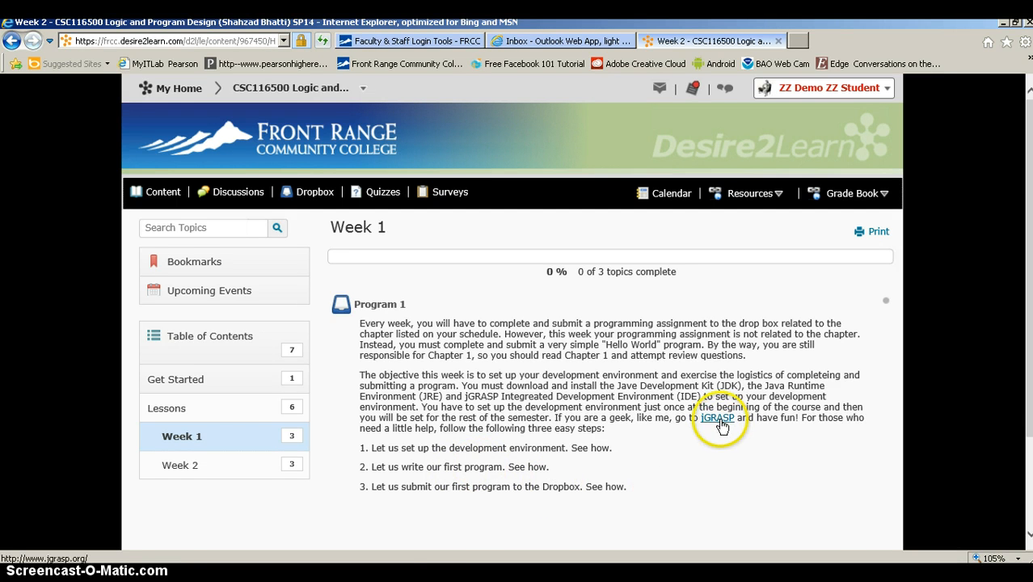
Step: Follow the jGRASP link in the Week 1 Program 1 instructions to jGRASP's site
left_click(717, 418)
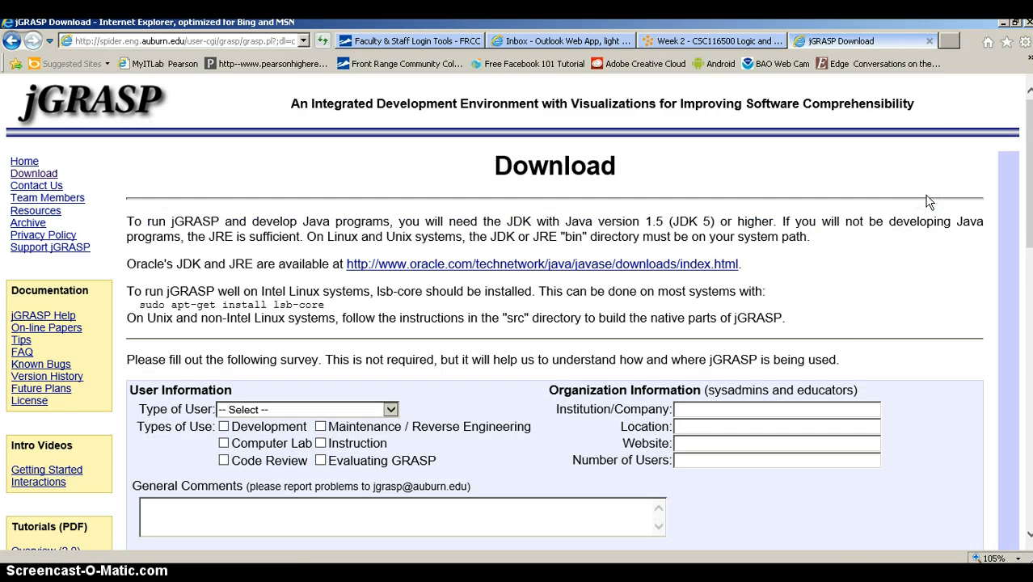
mouse_move(877, 297)
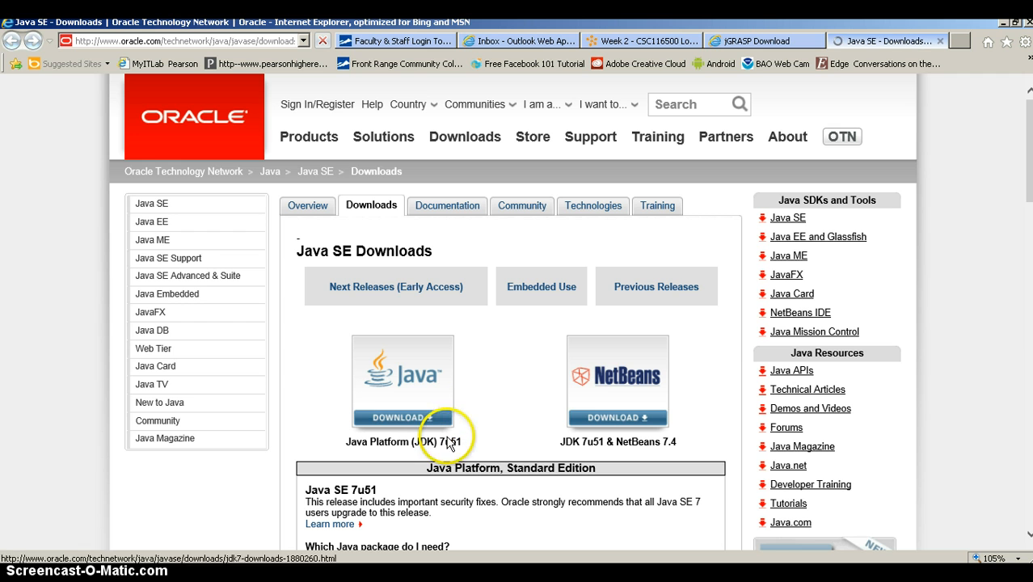
mouse_move(404, 404)
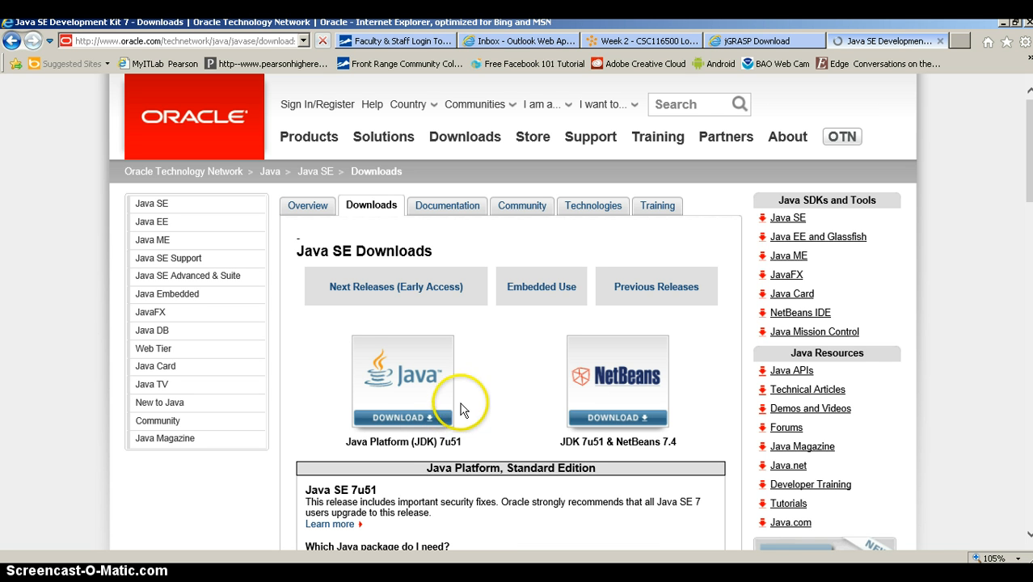
mouse_move(497, 396)
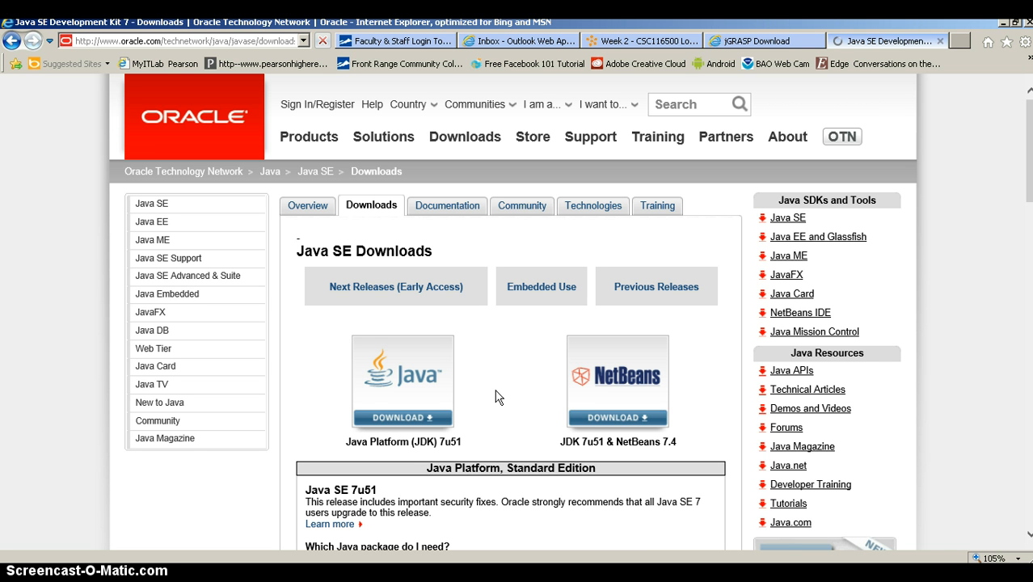
Step: Go to Oracle's JDK 7u51 download page
left_click(402, 417)
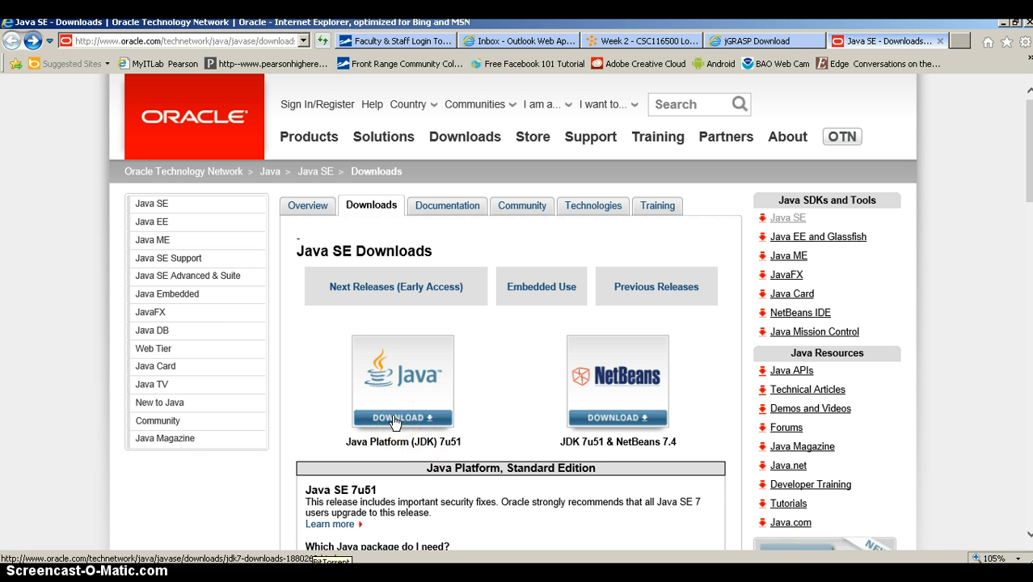
left_click(396, 418)
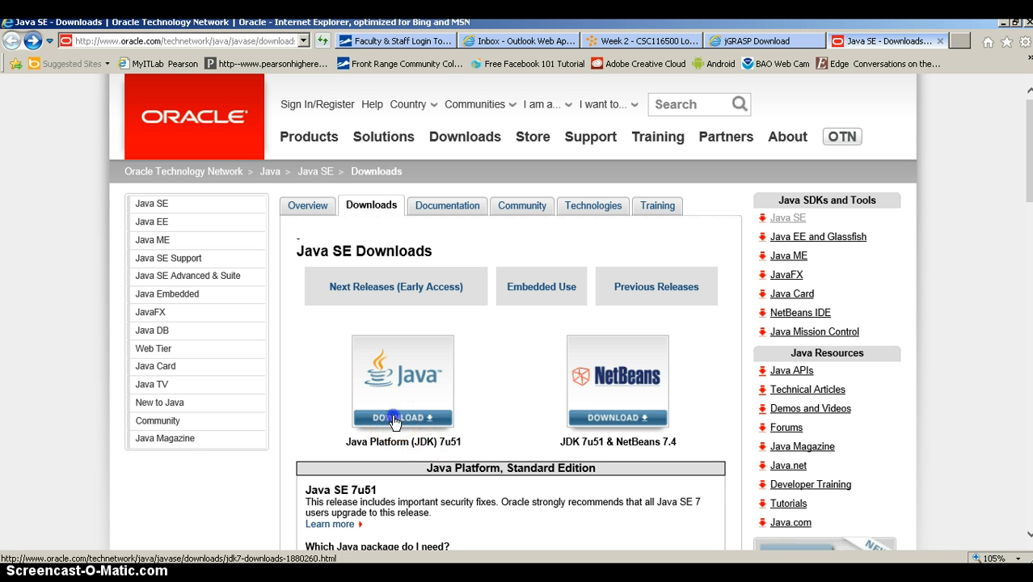
left_click(402, 417)
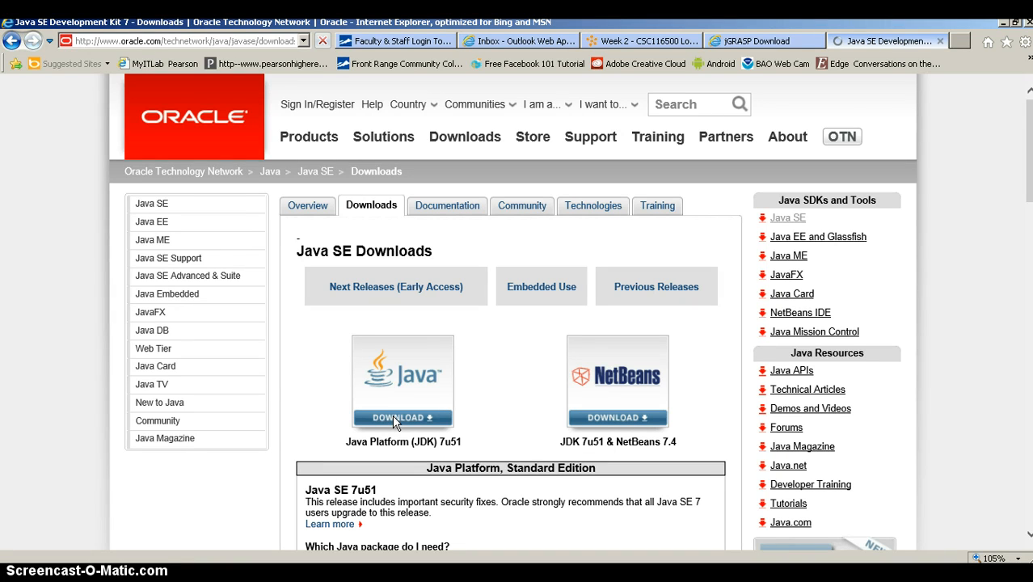
left_click(402, 417)
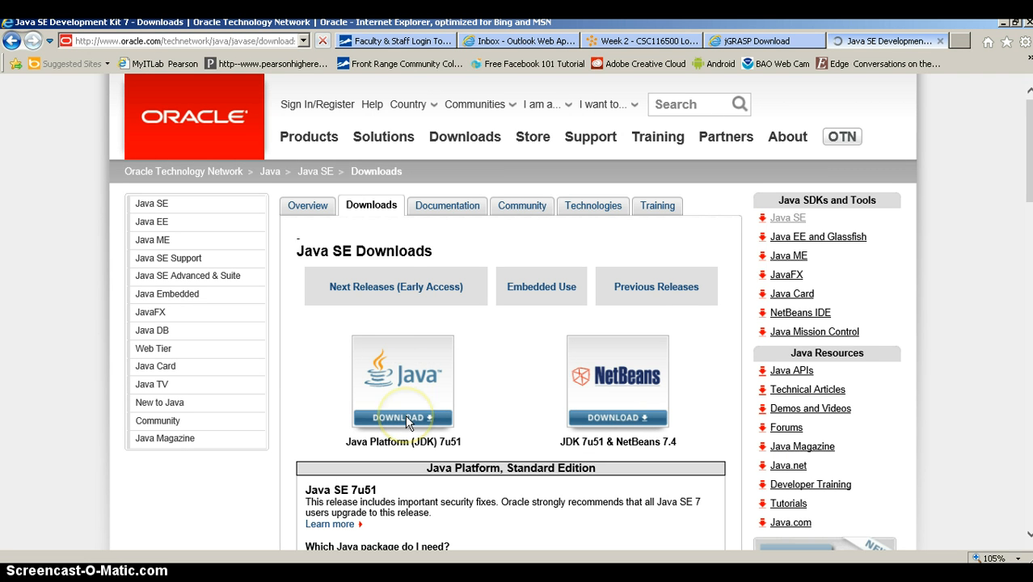
left_click(403, 417)
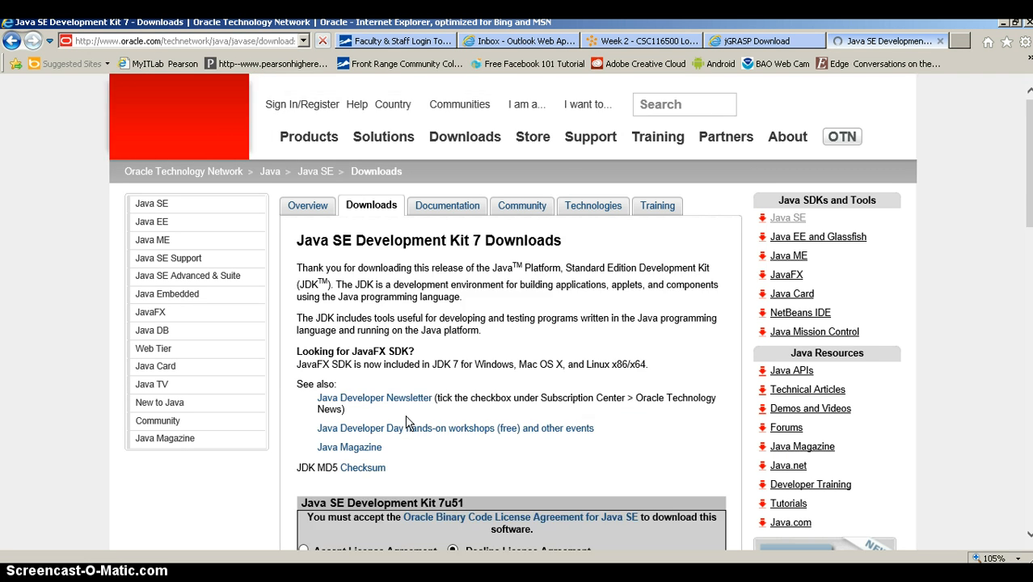
scroll("down", 3)
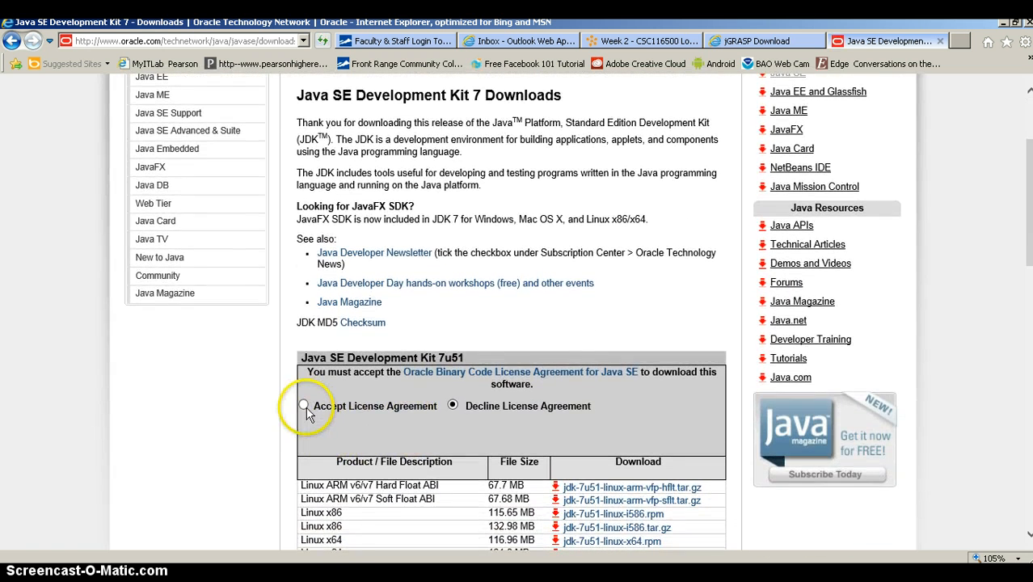
Step: Accept the Oracle license agreement and scroll to the Windows downloads
left_click(303, 405)
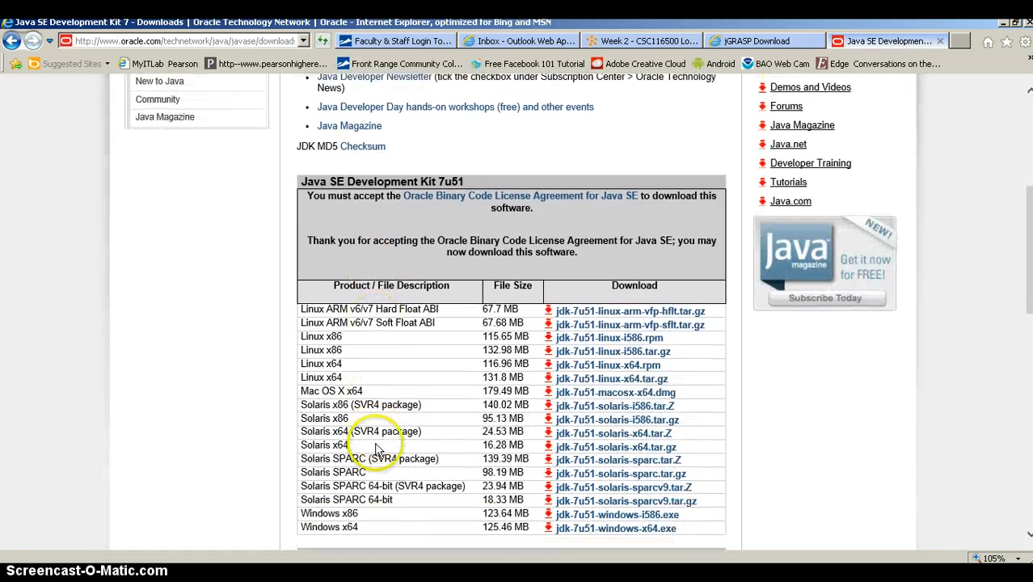
scroll("down", 3)
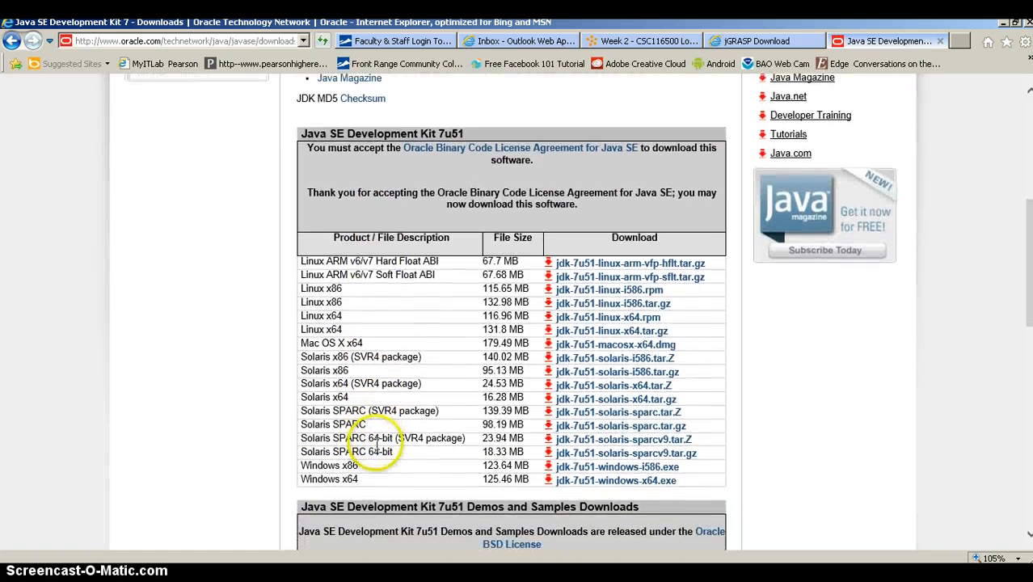
scroll("down", 3)
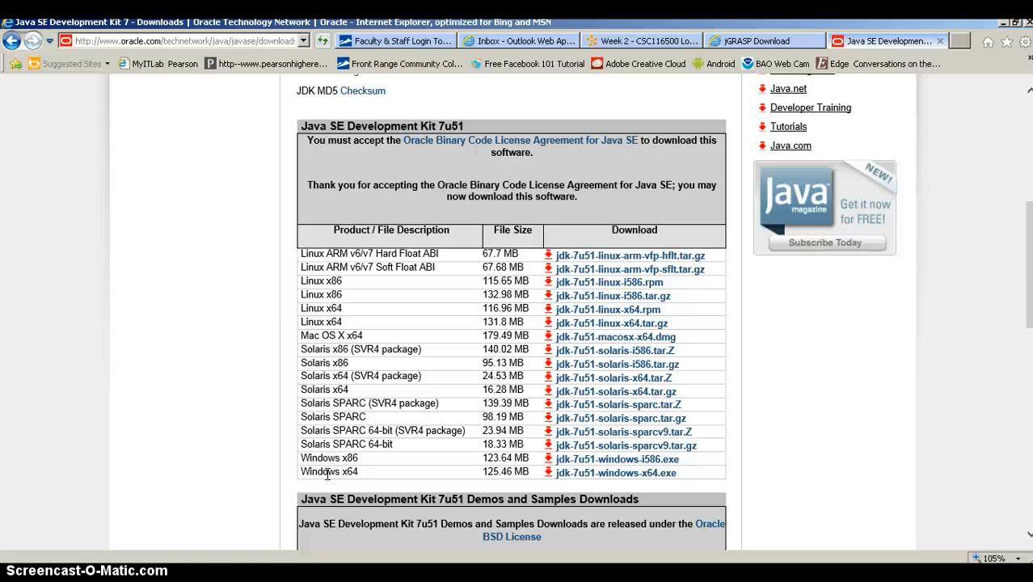
mouse_move(616, 472)
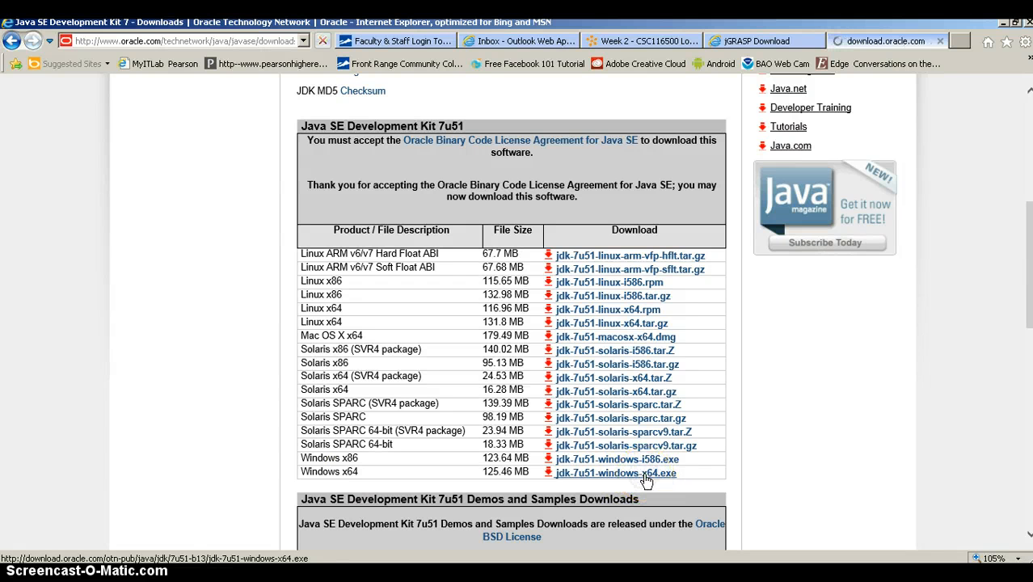
Step: Download and run jdk-7u51-windows-x64.exe, then view the Downloads folder
left_click(615, 473)
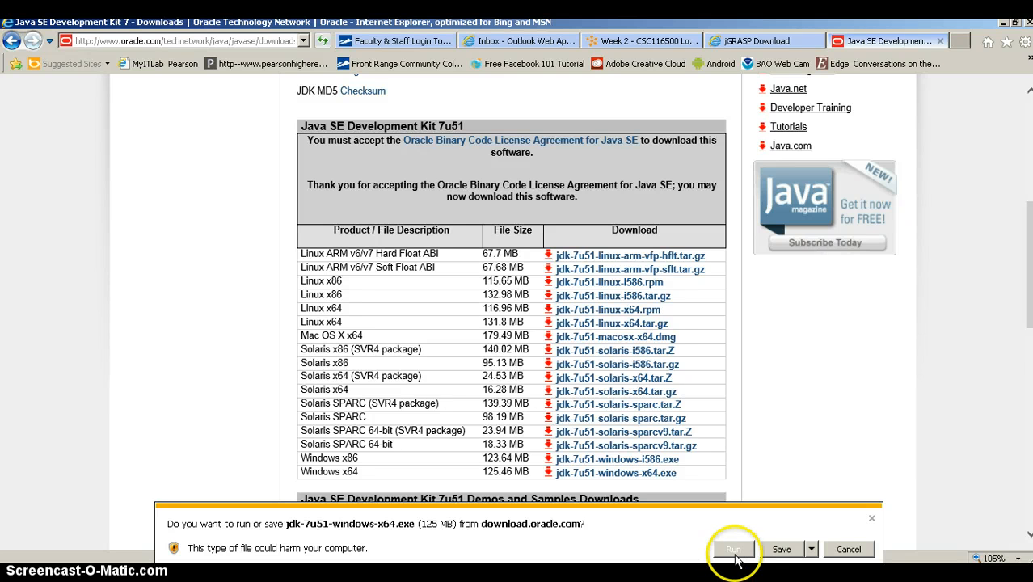
left_click(732, 549)
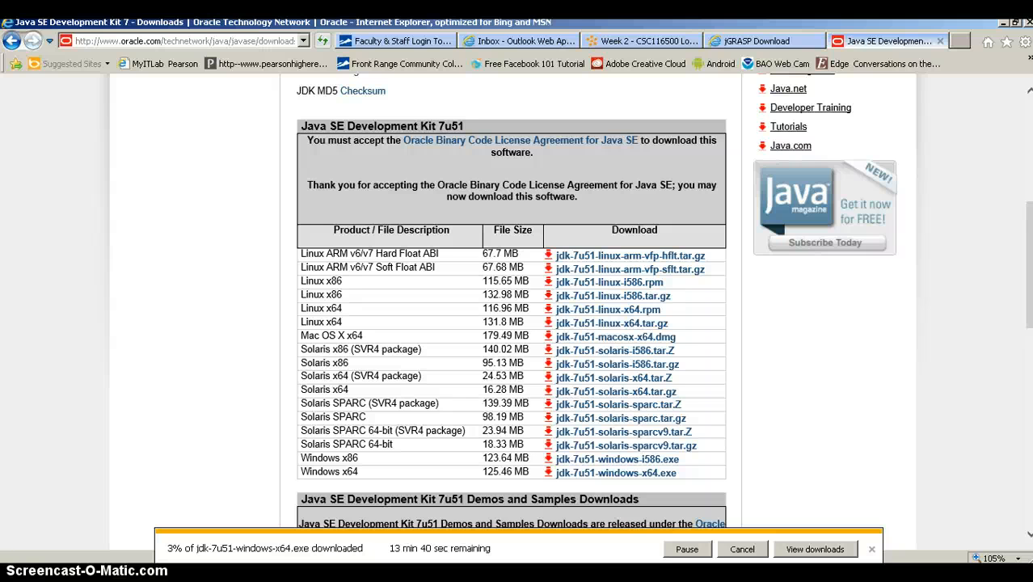
left_click(813, 548)
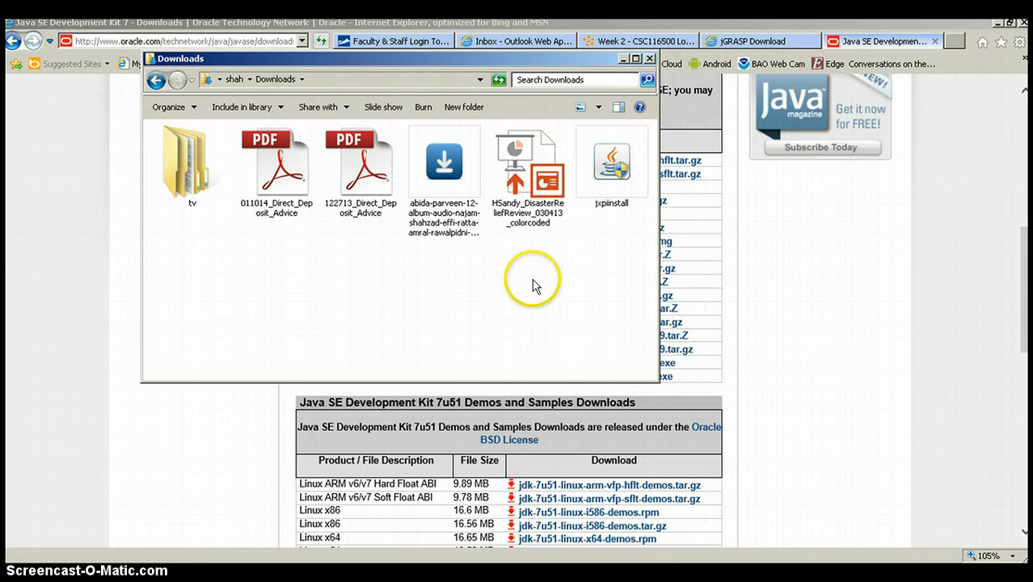
mouse_move(618, 170)
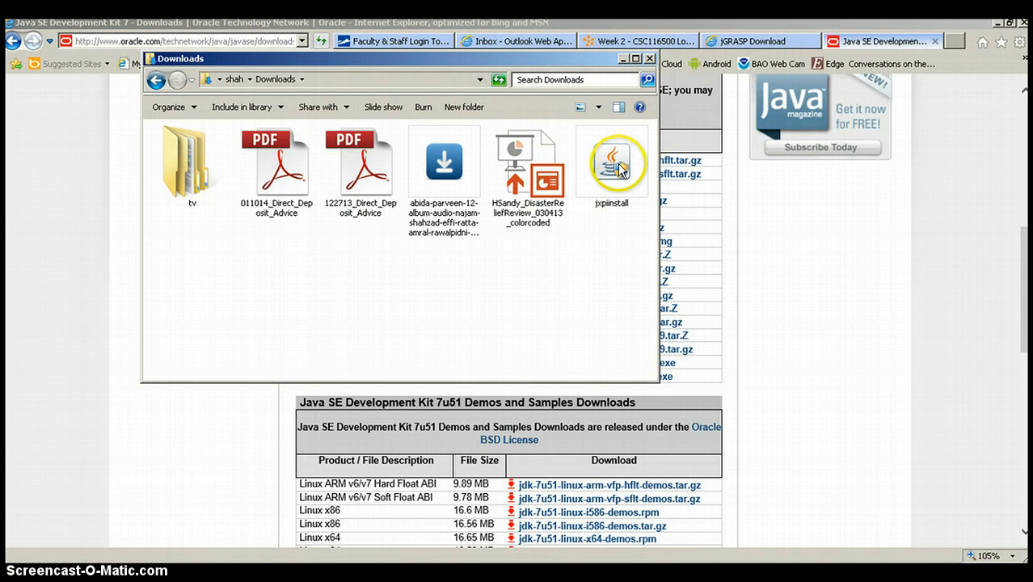
Step: Launch the jxpiinstall Java setup and complete the JDK installation wizard
left_click(612, 161)
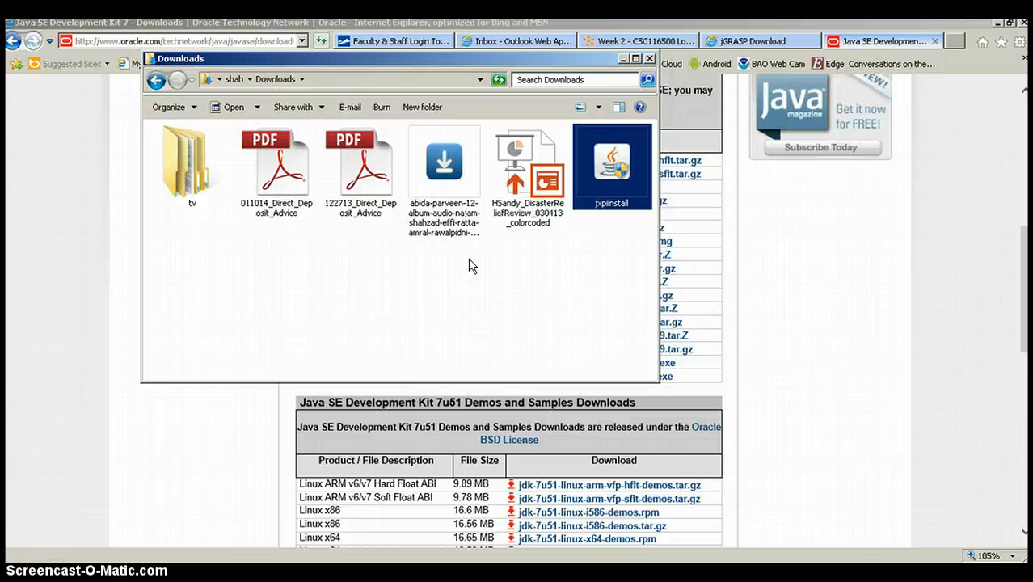
double_click(612, 166)
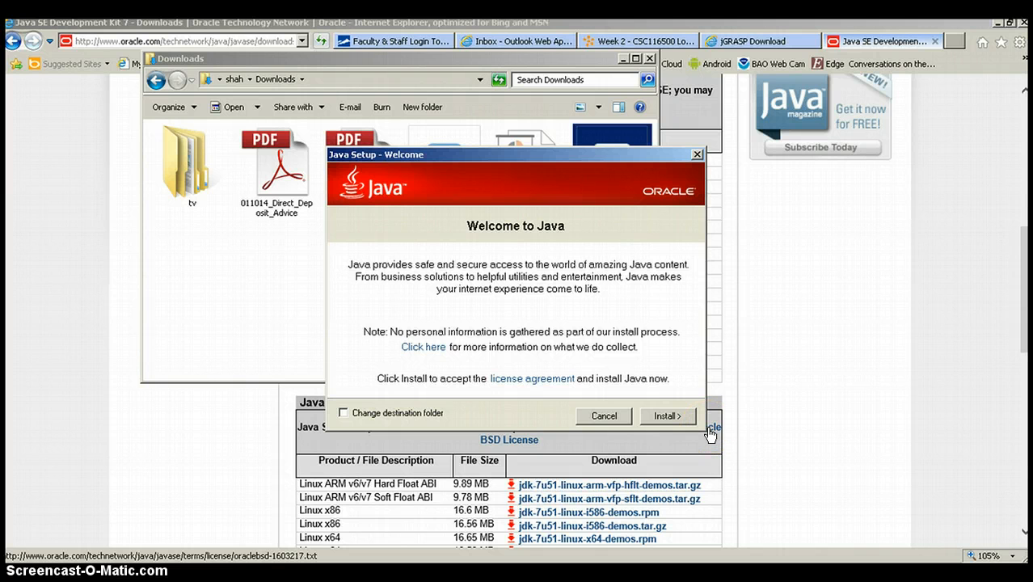
left_click(667, 415)
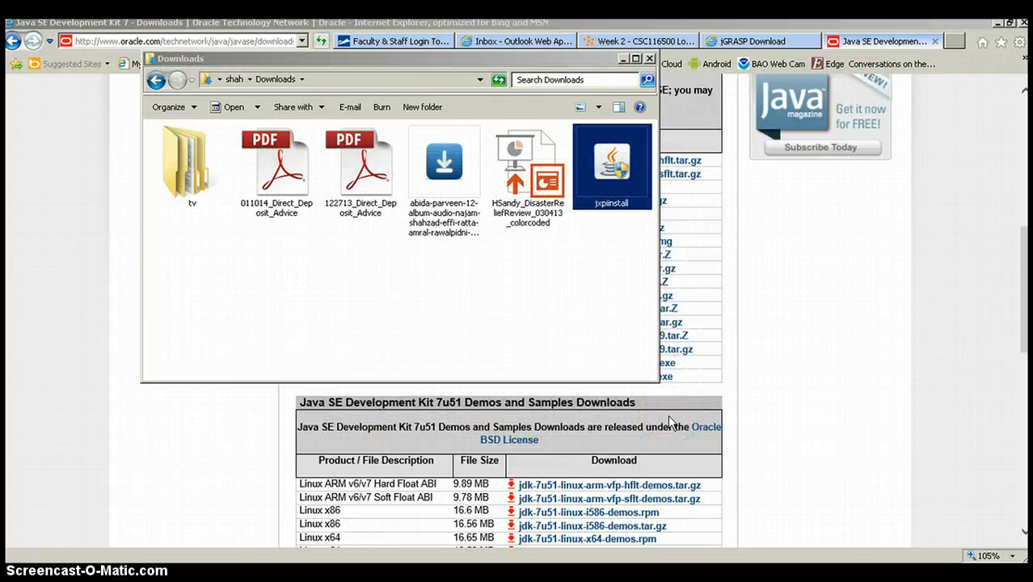
double_click(611, 166)
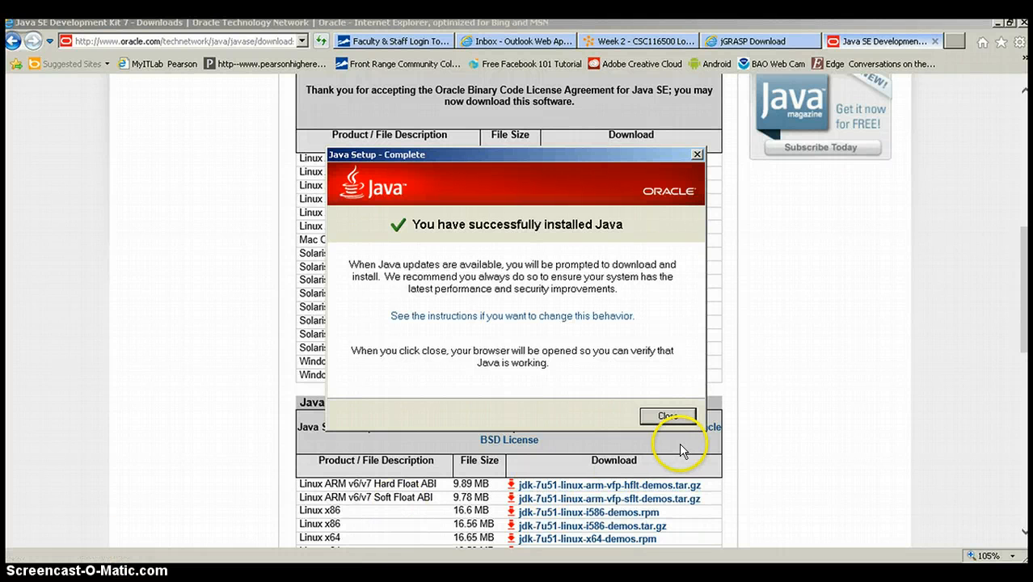
Step: Close Java Setup and fill the jGRASP survey as Student, declining contact
left_click(668, 414)
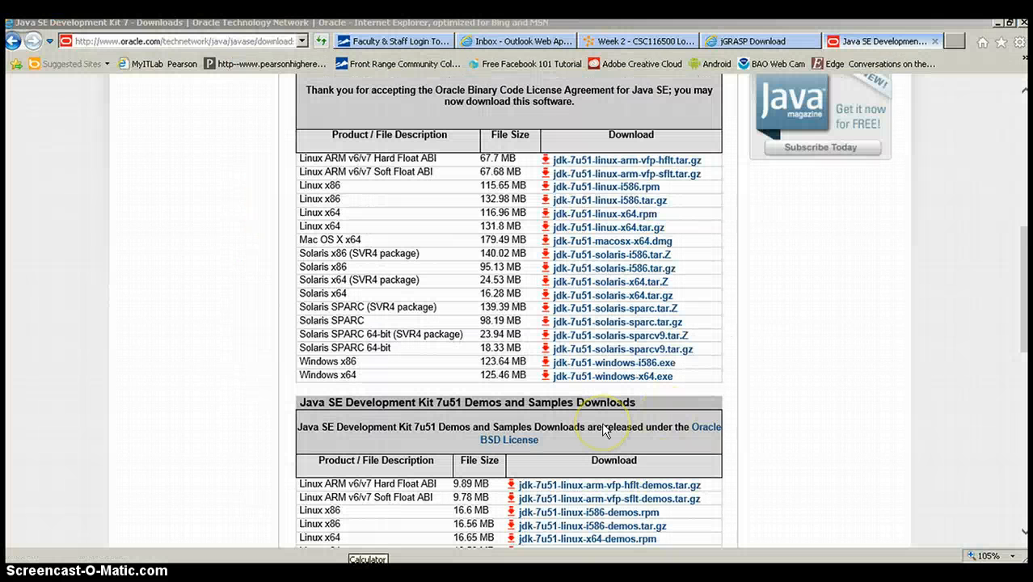
mouse_move(981, 270)
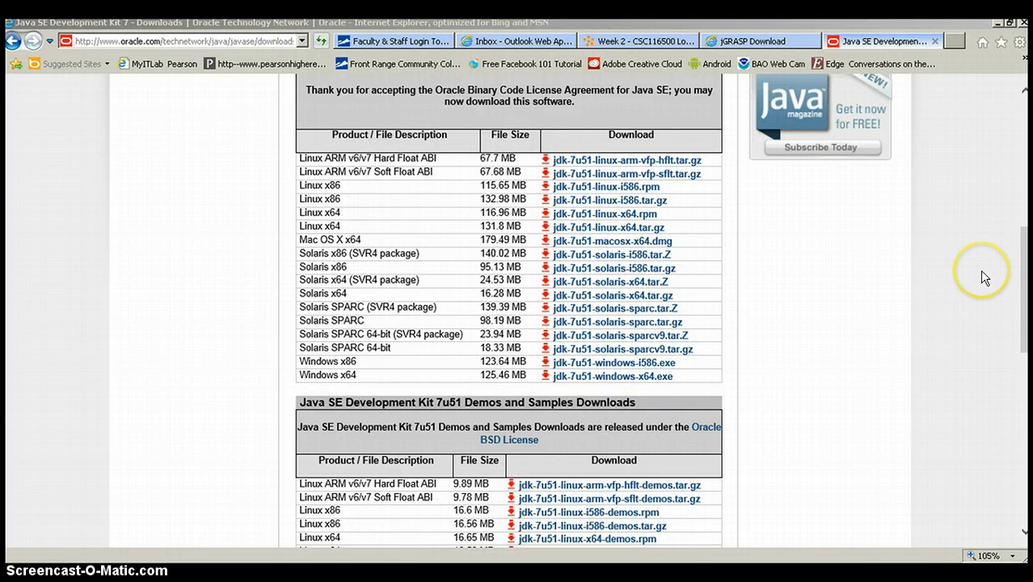
mouse_move(967, 297)
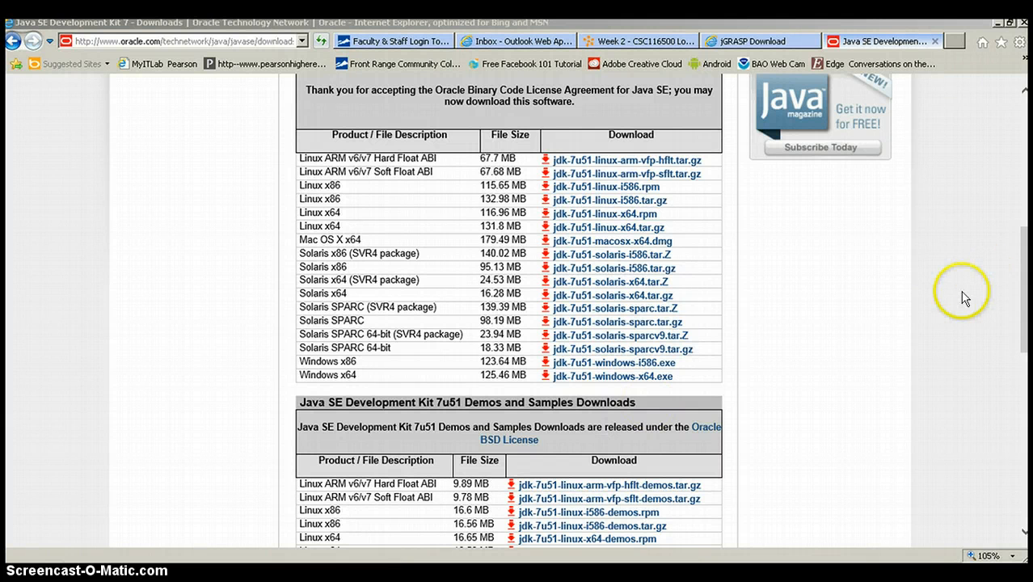
left_click(751, 41)
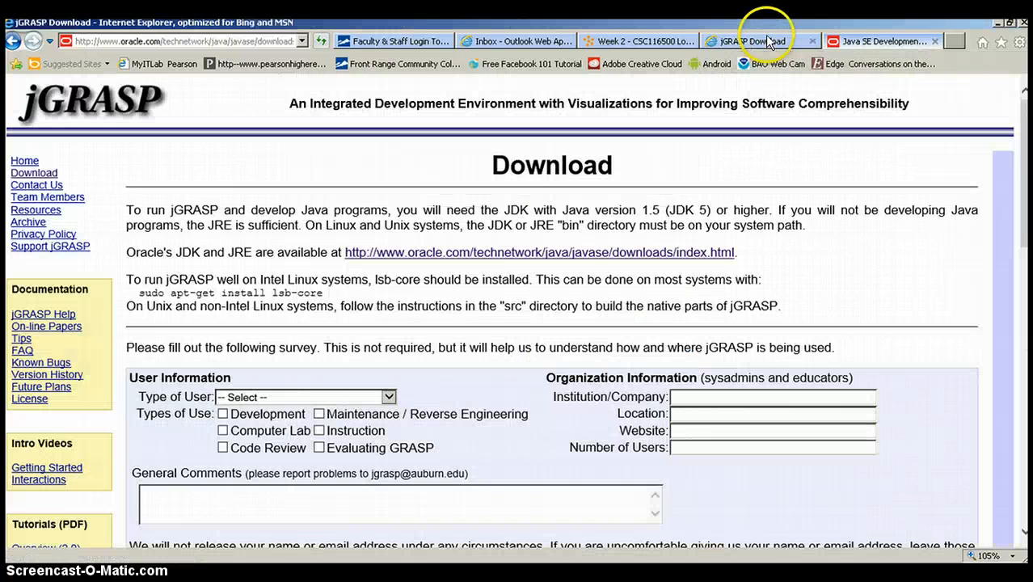
left_click(756, 41)
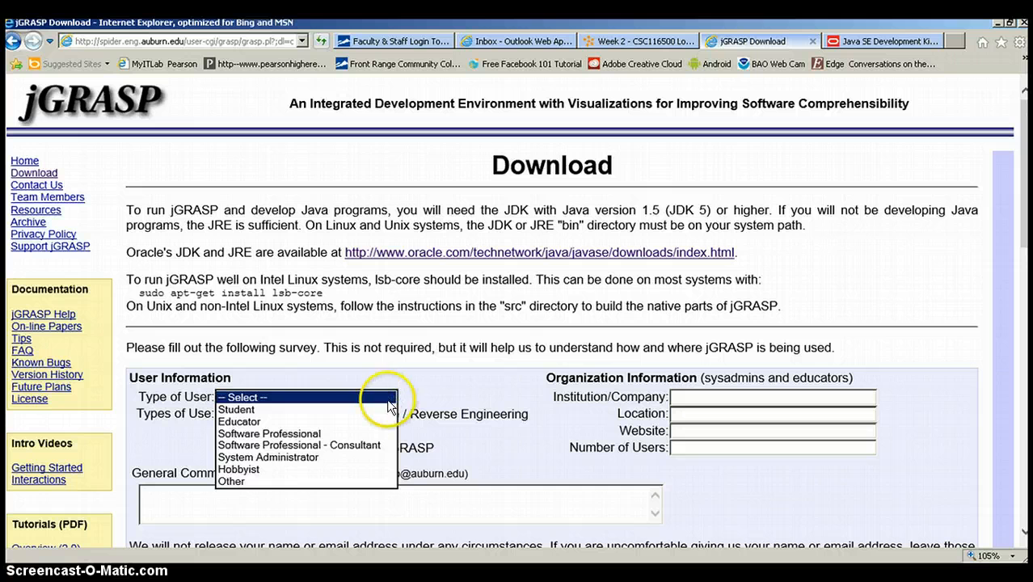
left_click(236, 409)
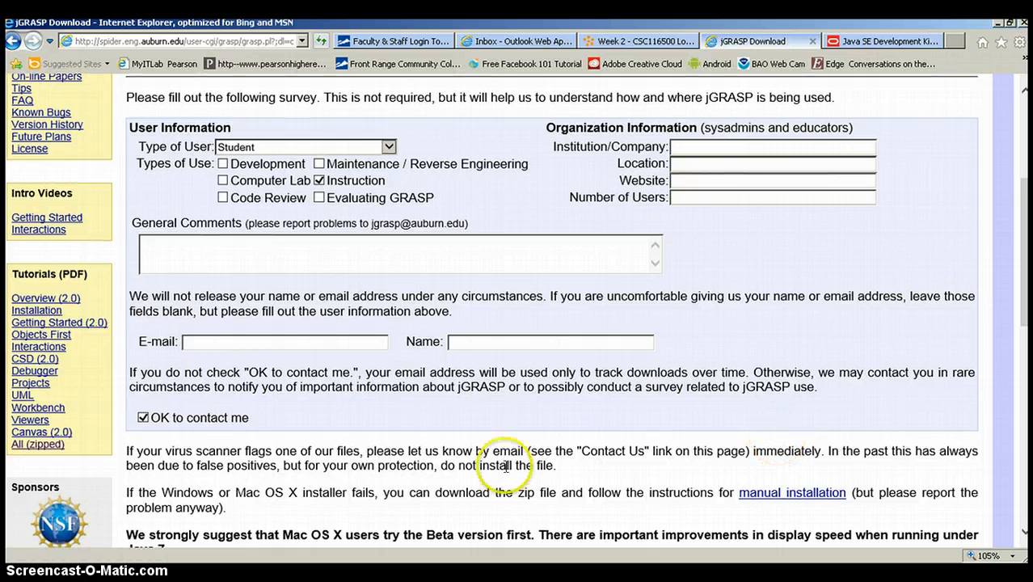
left_click(143, 417)
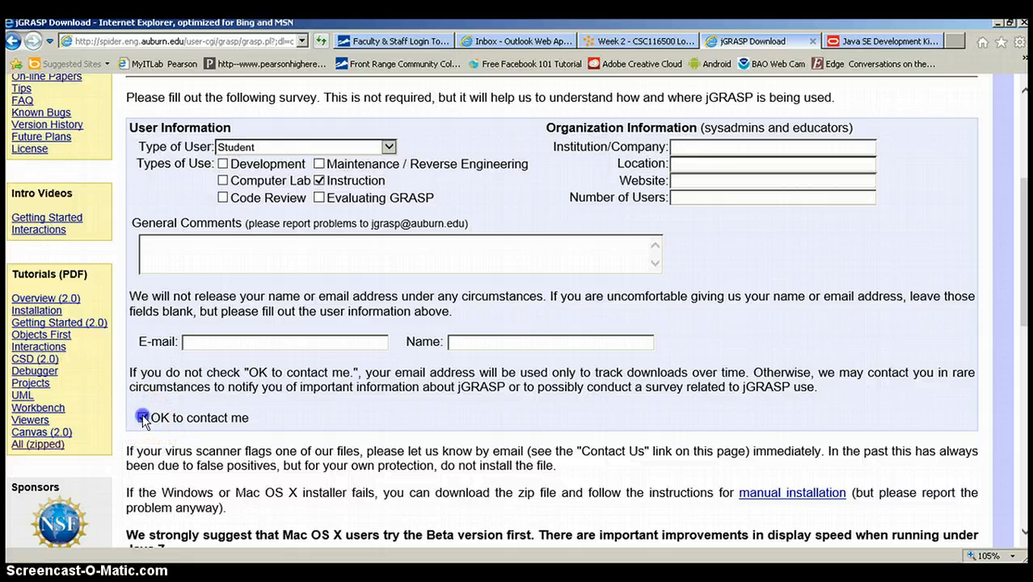
scroll("down", 3)
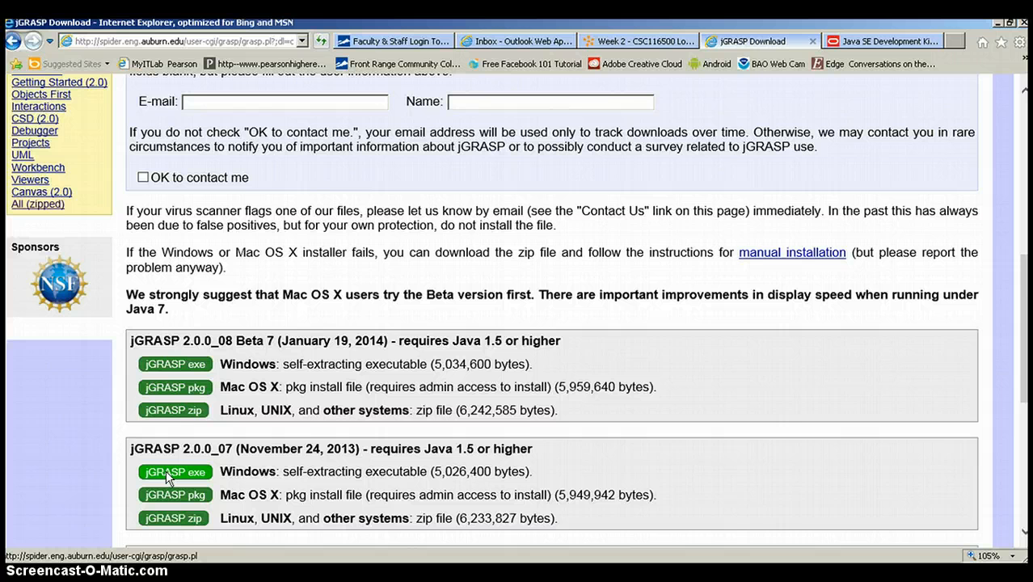
Step: Download the jGRASP 2.0.0_07 Windows installer and open its Downloads folder
left_click(175, 472)
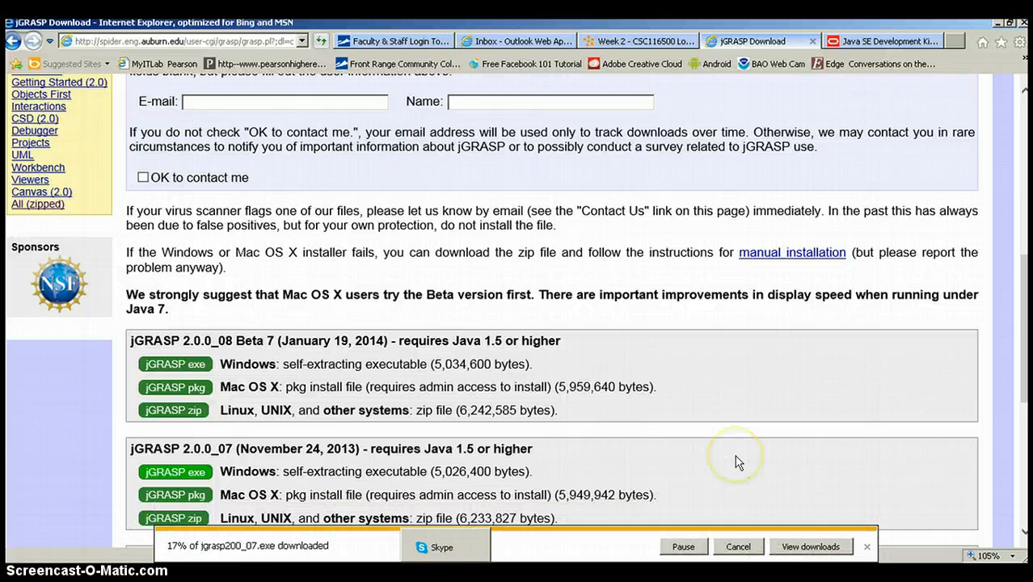
mouse_move(727, 471)
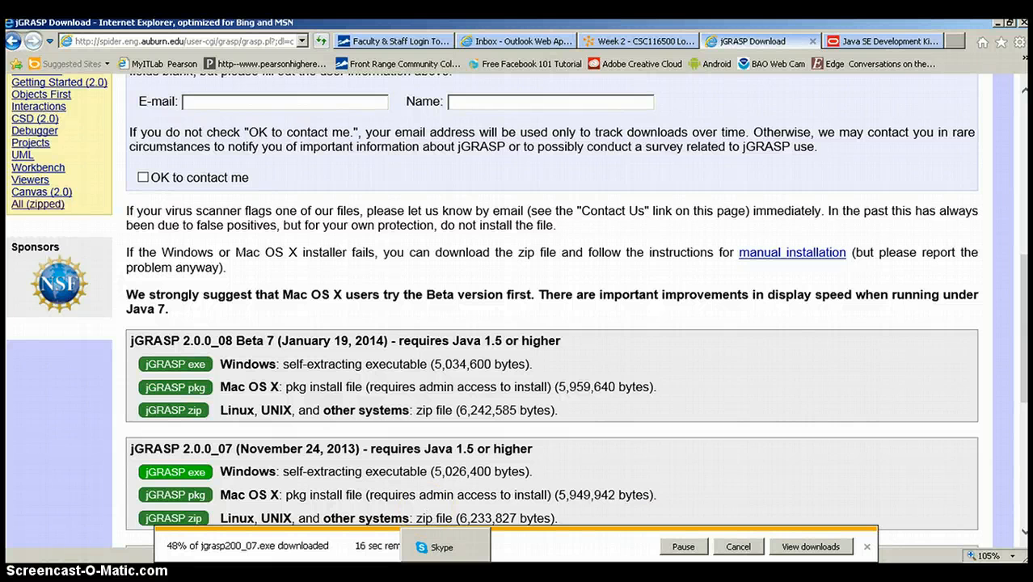
left_click(810, 546)
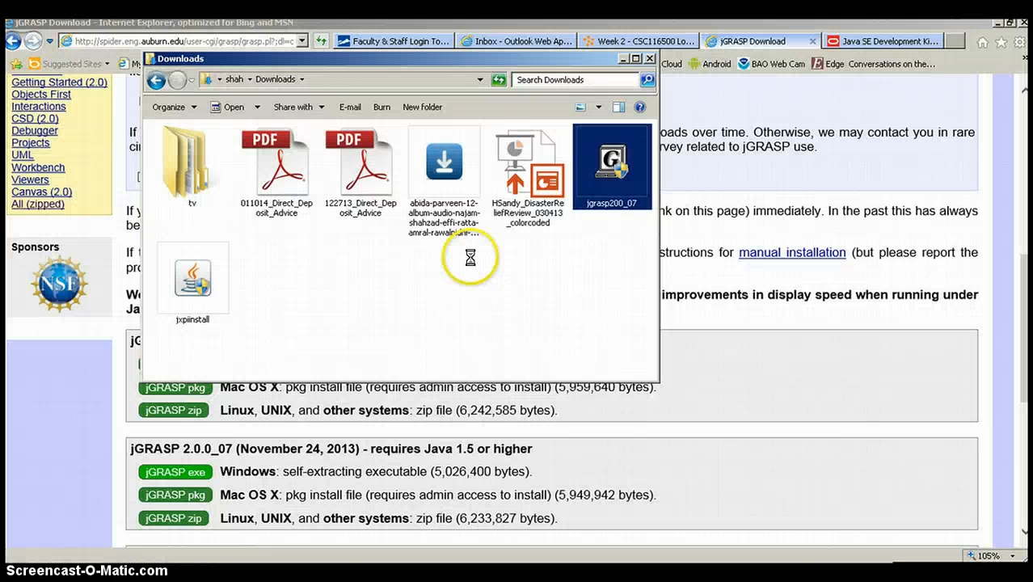
Step: Run jgrasp200_07 and install with license accepted, standard components, default folder and associations
double_click(611, 167)
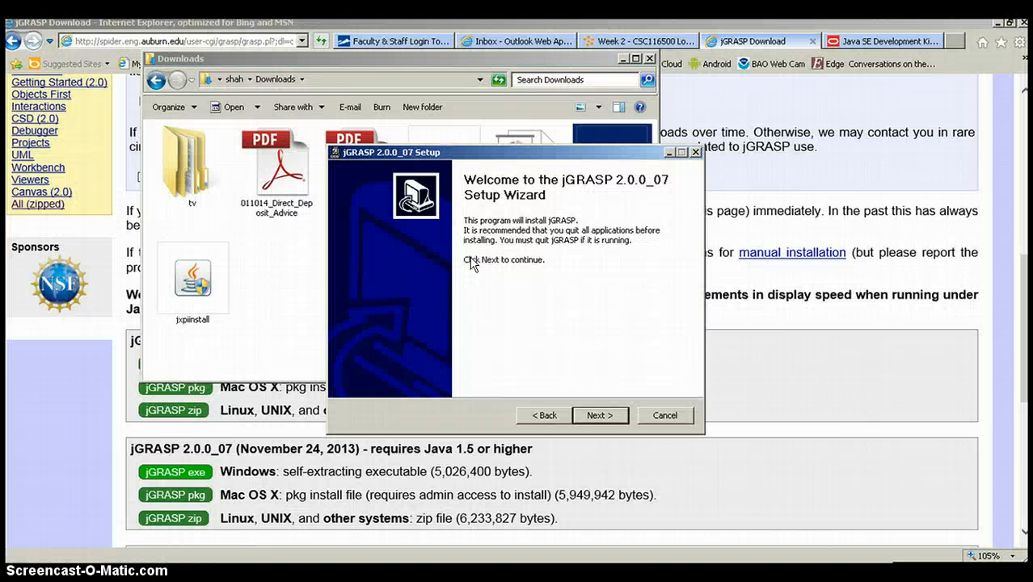
left_click(600, 415)
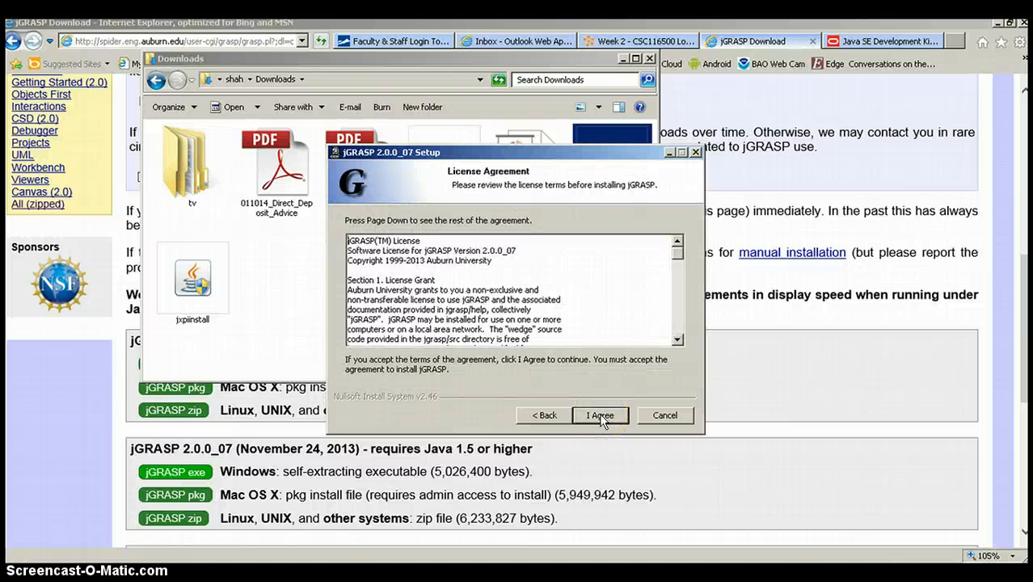
left_click(598, 415)
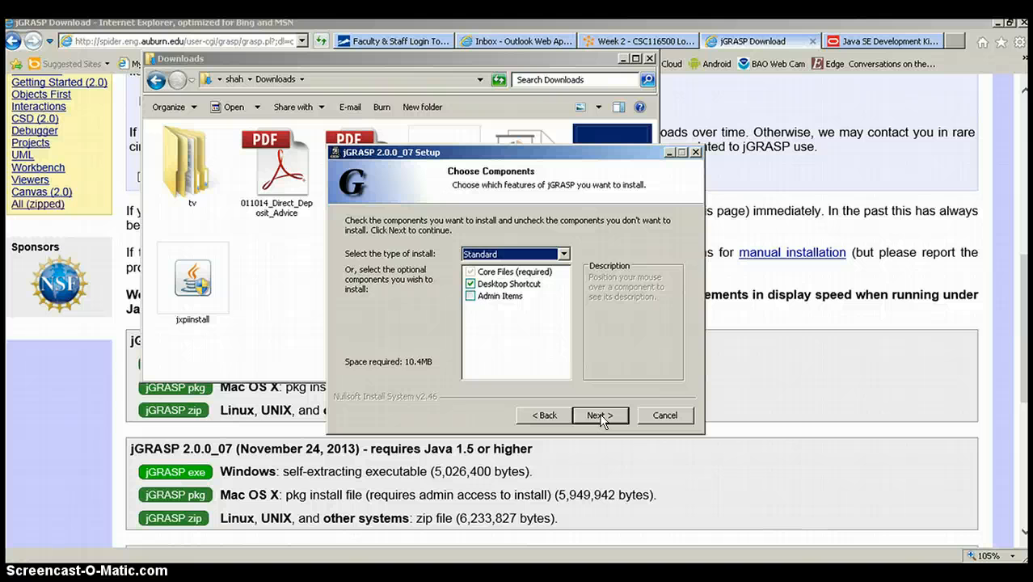
left_click(599, 415)
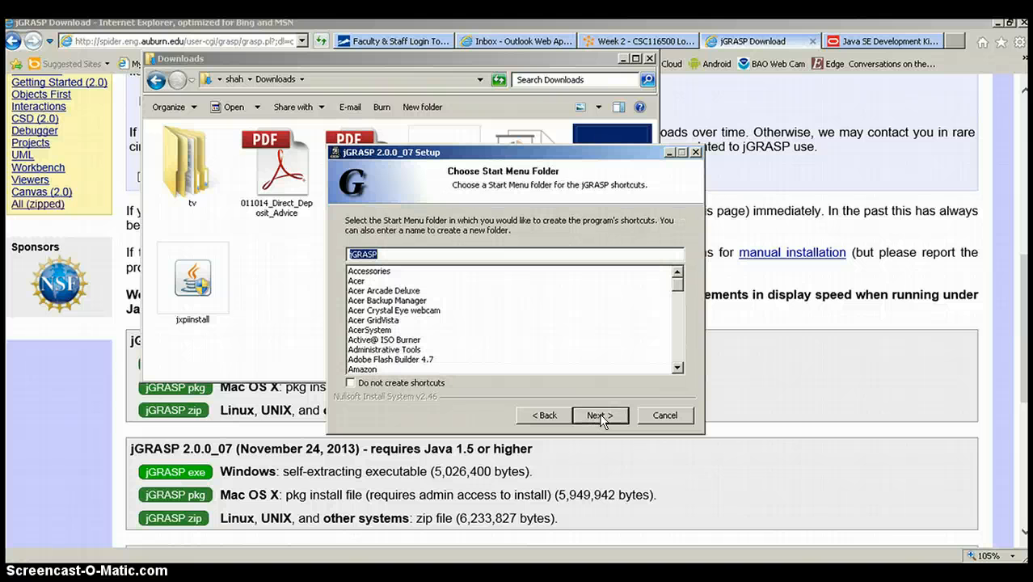
left_click(598, 415)
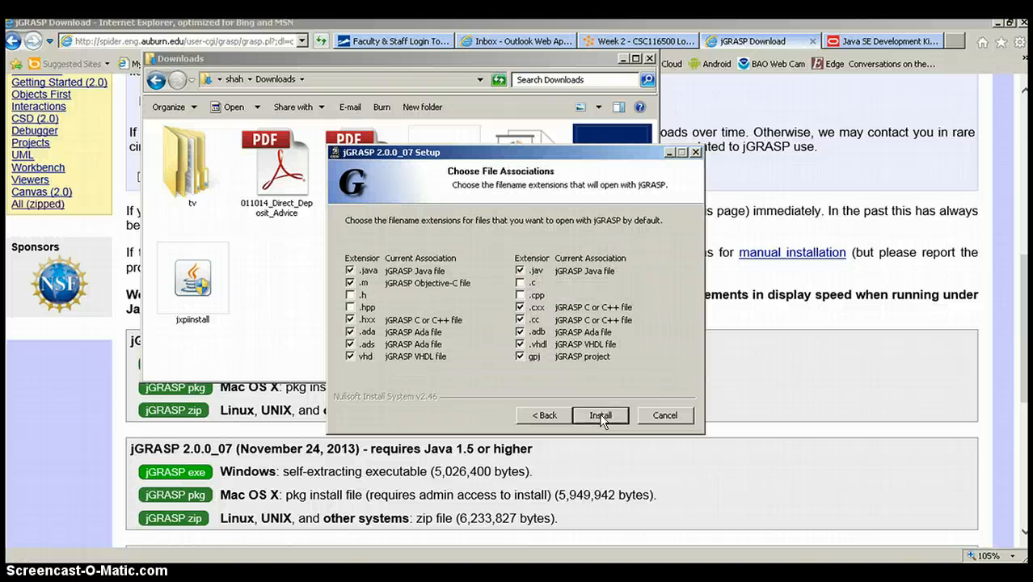
left_click(599, 414)
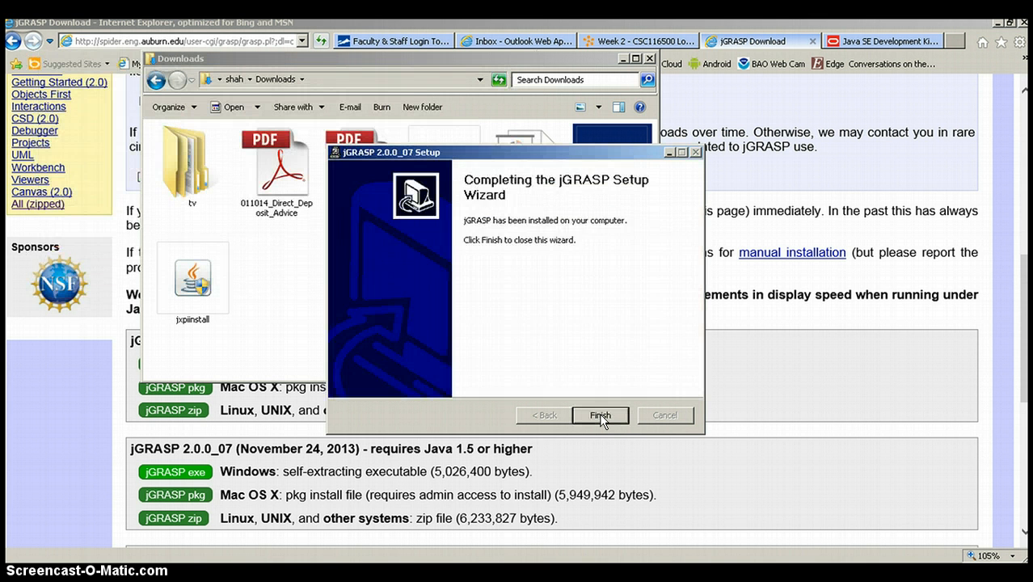
left_click(600, 414)
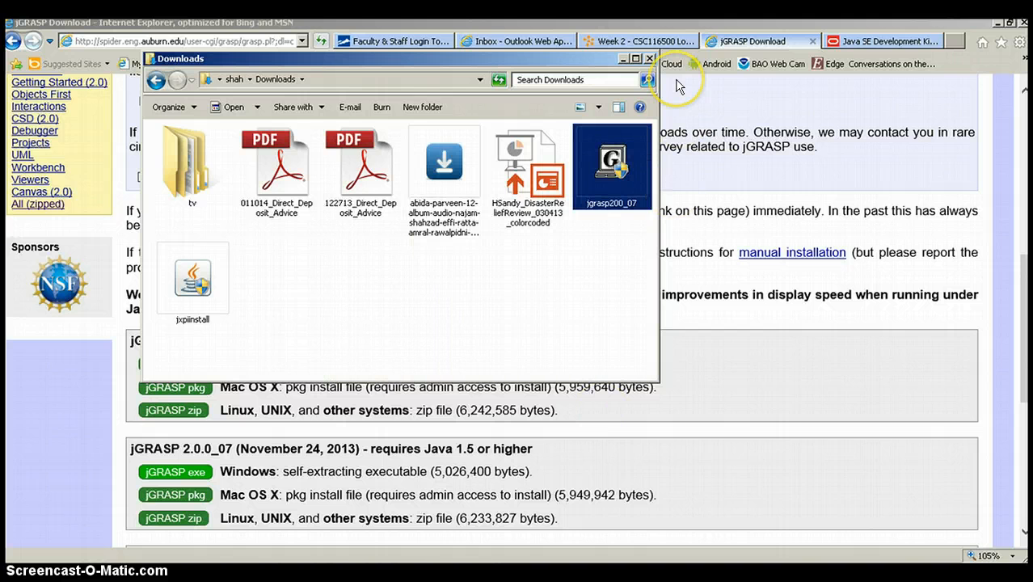
mouse_move(627, 64)
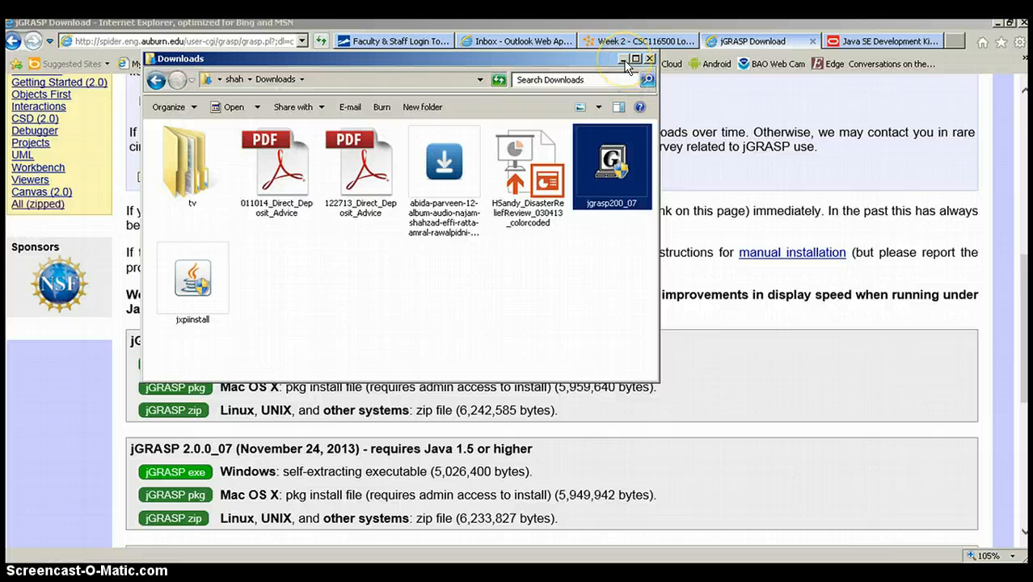
Step: Minimize the Downloads window and launch jGRASP from its desktop shortcut
left_click(649, 58)
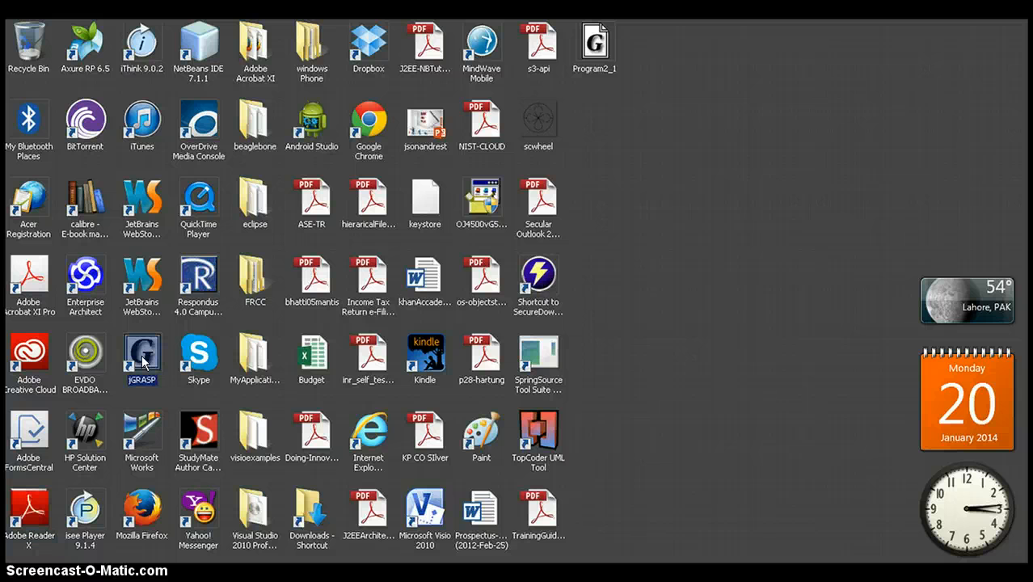
double_click(141, 356)
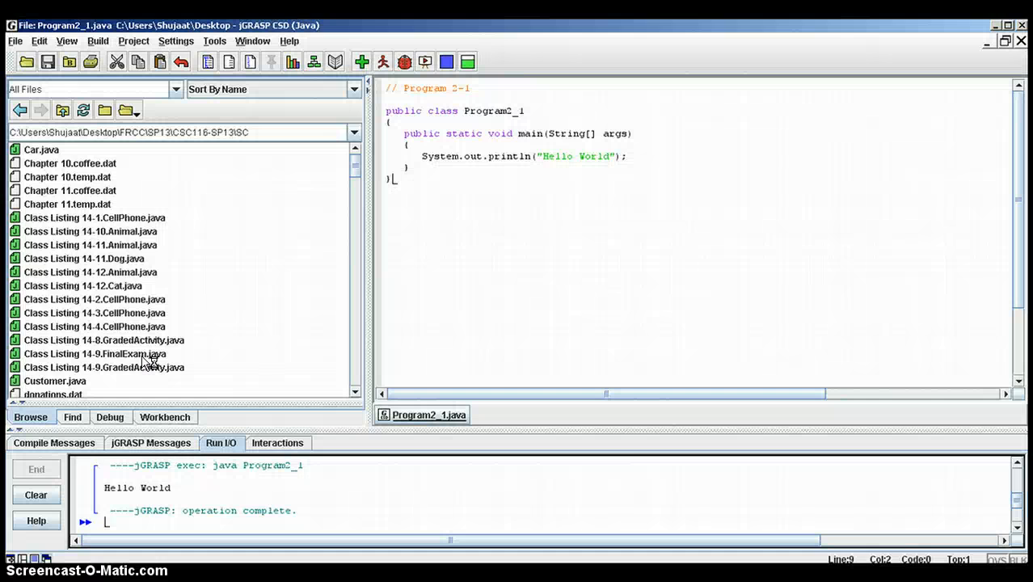